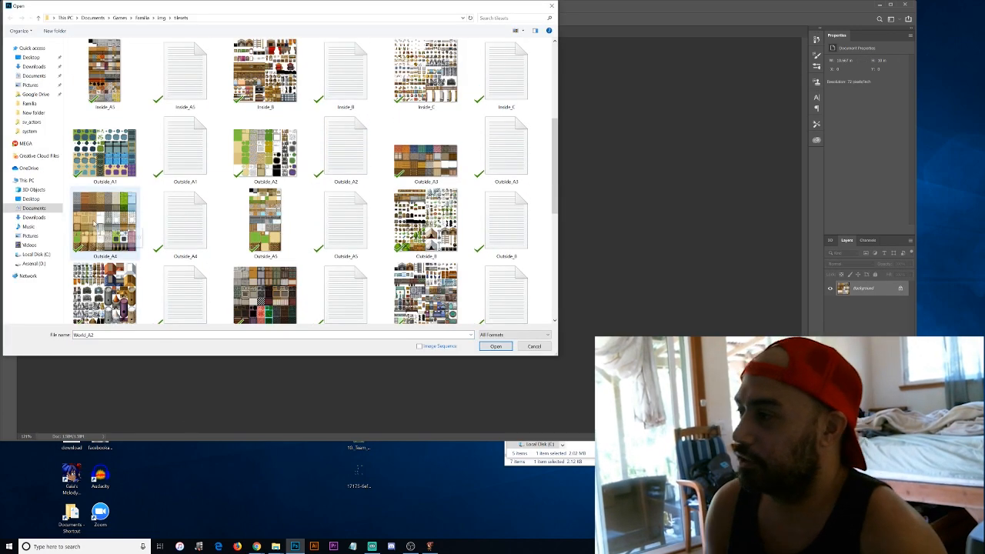
# Step: Open the tileset image and define its stone texture tile as a new pattern
pyautogui.click(496, 346)
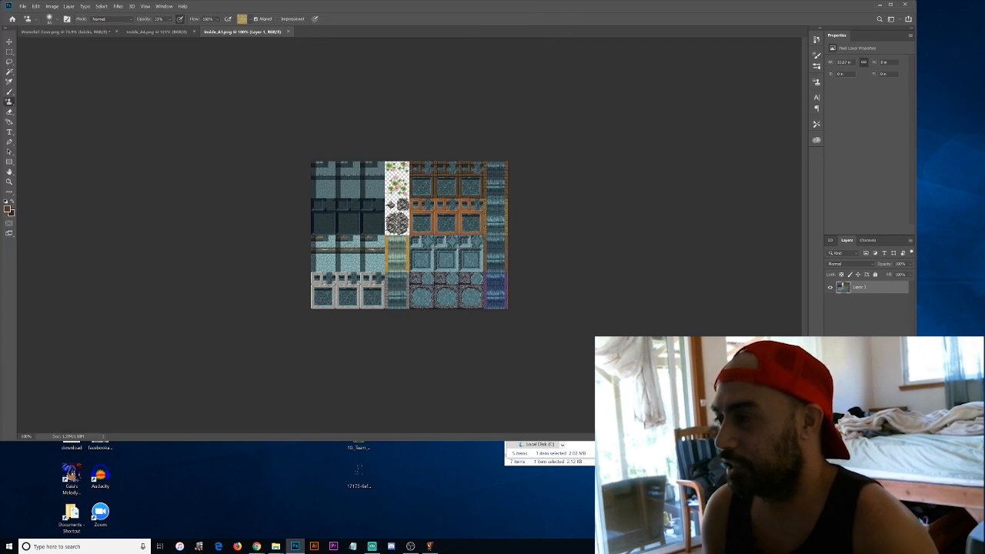
pyautogui.click(22, 6)
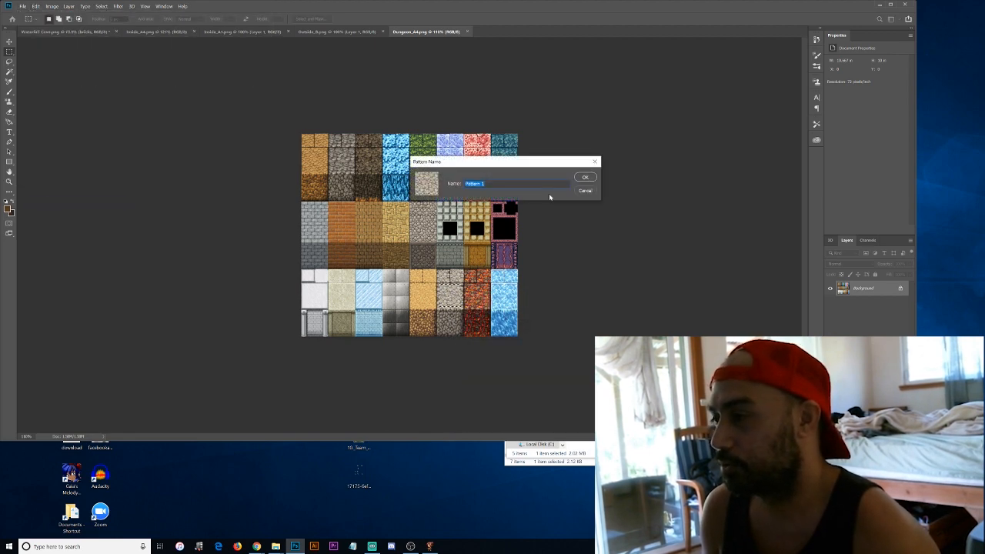
pyautogui.click(585, 177)
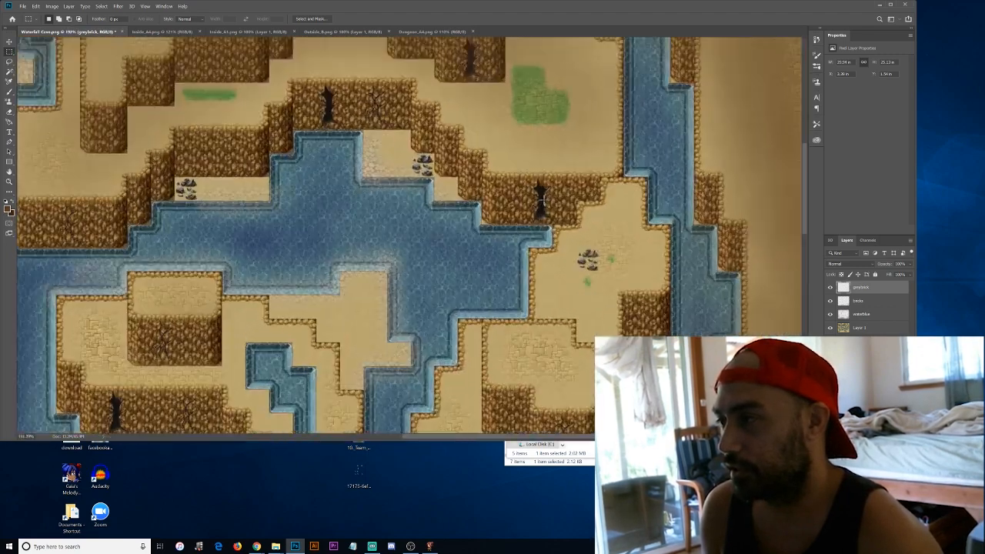
# Step: Marquee the dark vine-covered tile on the Dungeon_A4 sheet and capture it as a pattern
pyautogui.click(430, 32)
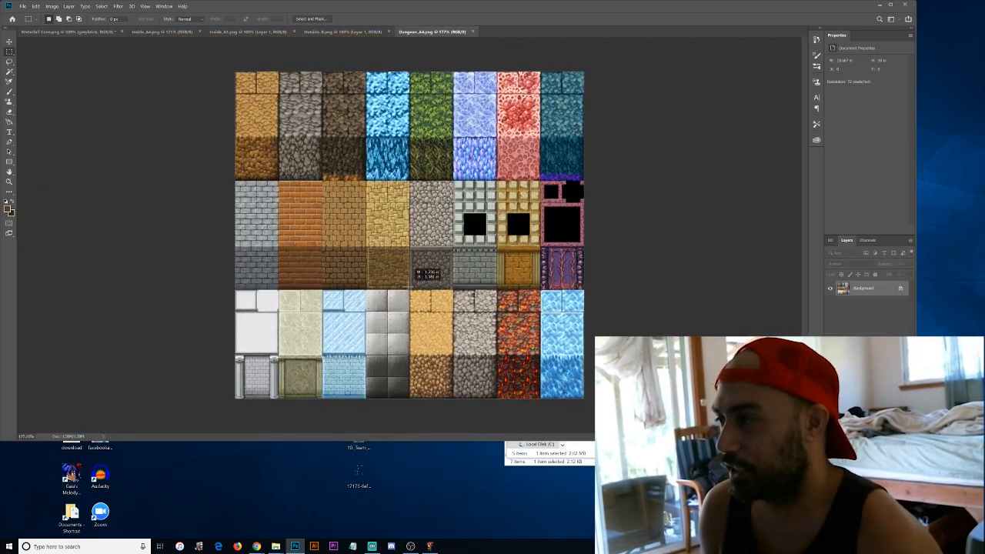
pyautogui.click(70, 32)
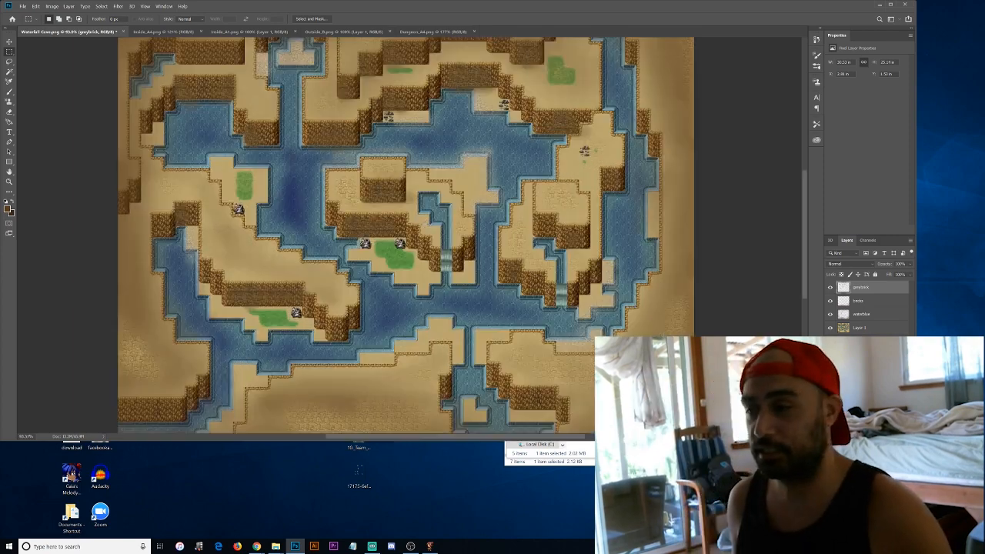
pyautogui.click(435, 32)
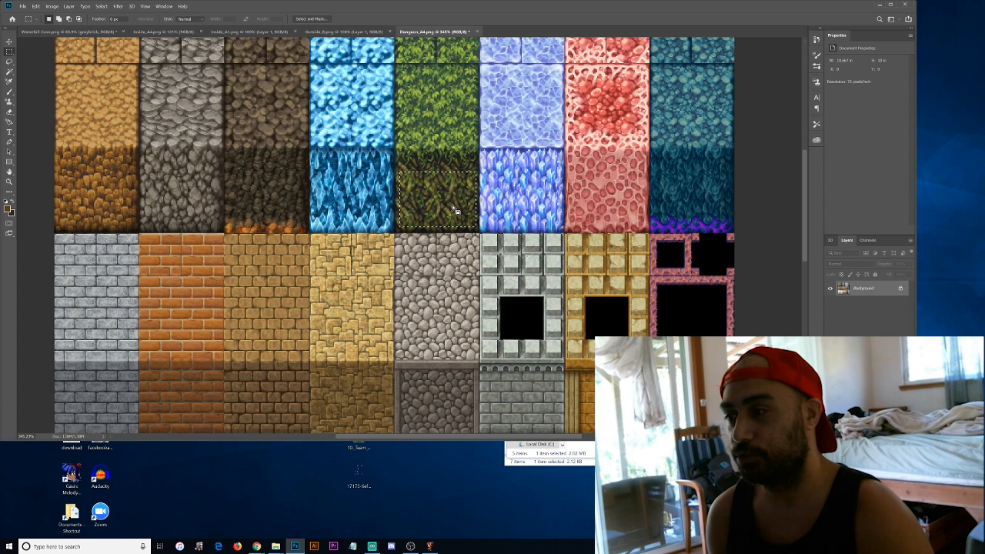
pyautogui.click(65, 32)
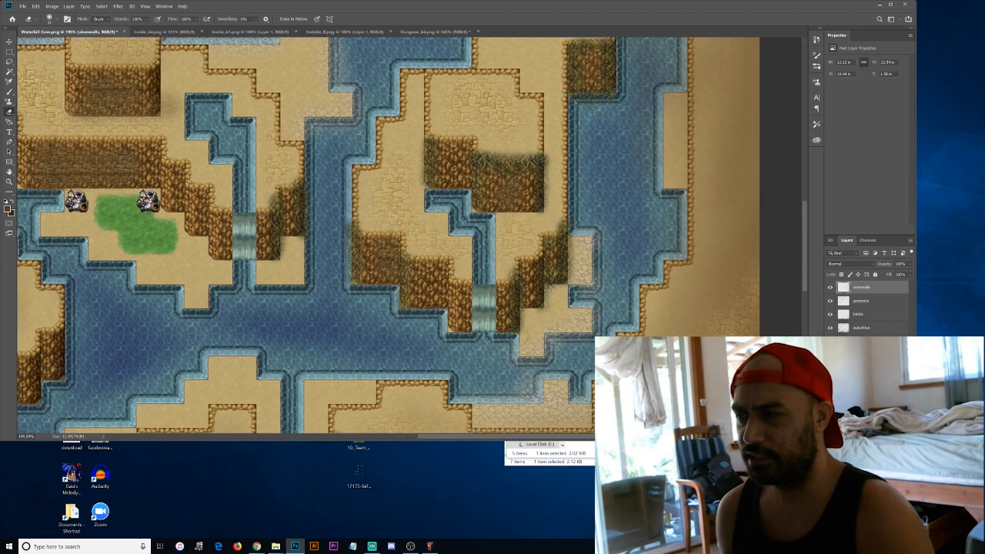
# Step: Erase excess vine texture so it remains only on the cliff walls
pyautogui.moveTo(415, 123); pyautogui.dragTo(445, 187)
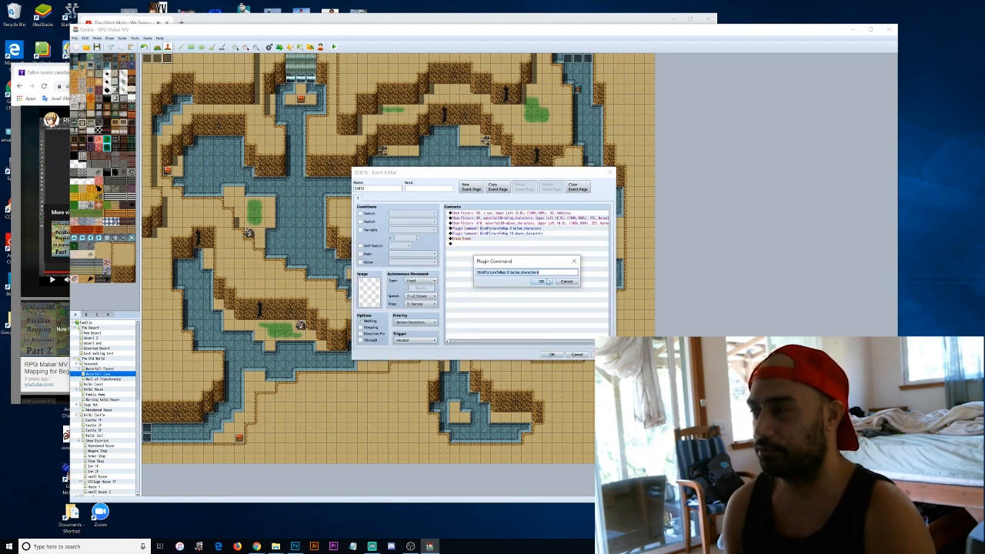
# Step: Confirm the BindPictureToMap below_characters command, save the event and playtest the sunlit cave
pyautogui.click(543, 281)
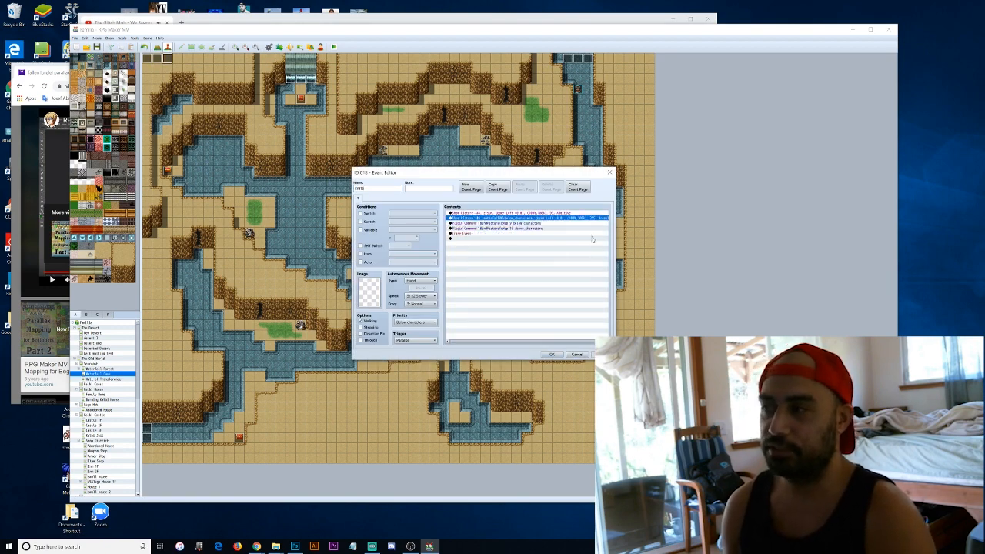
pyautogui.click(500, 230)
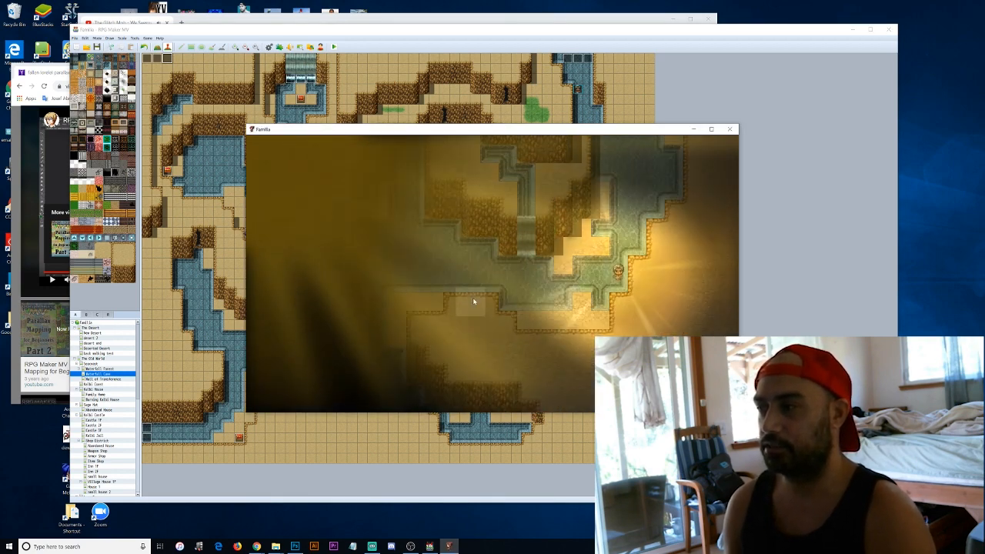
pyautogui.click(728, 129)
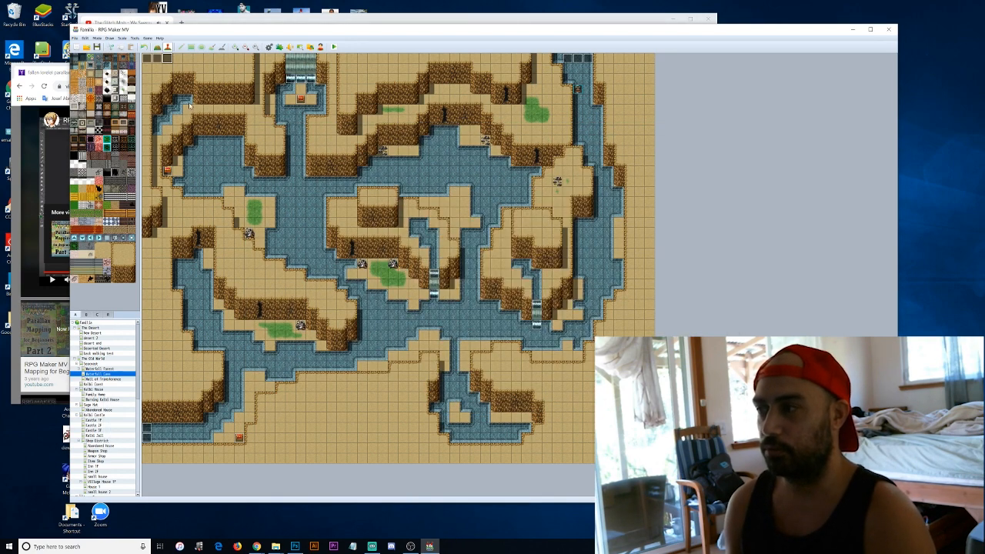
pyautogui.click(334, 47)
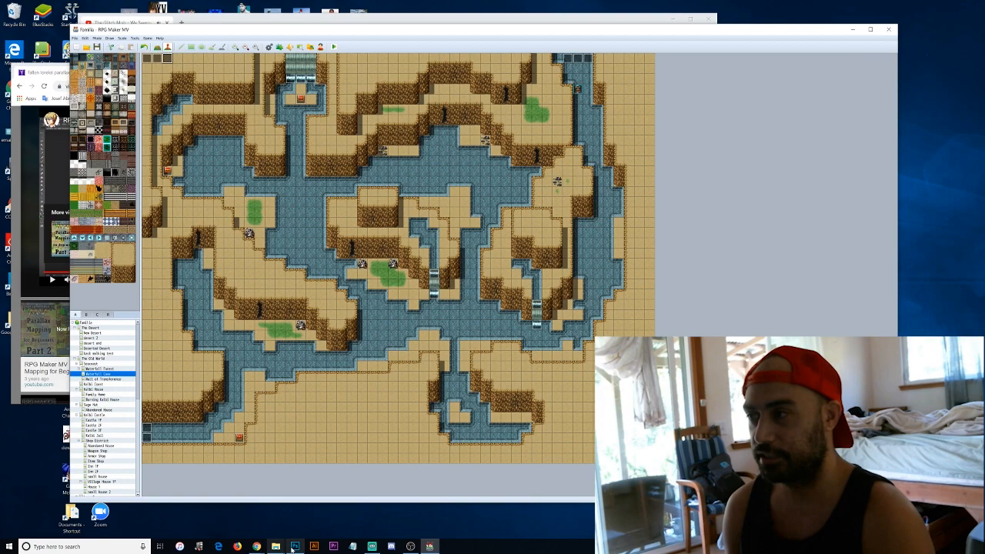
pyautogui.click(295, 546)
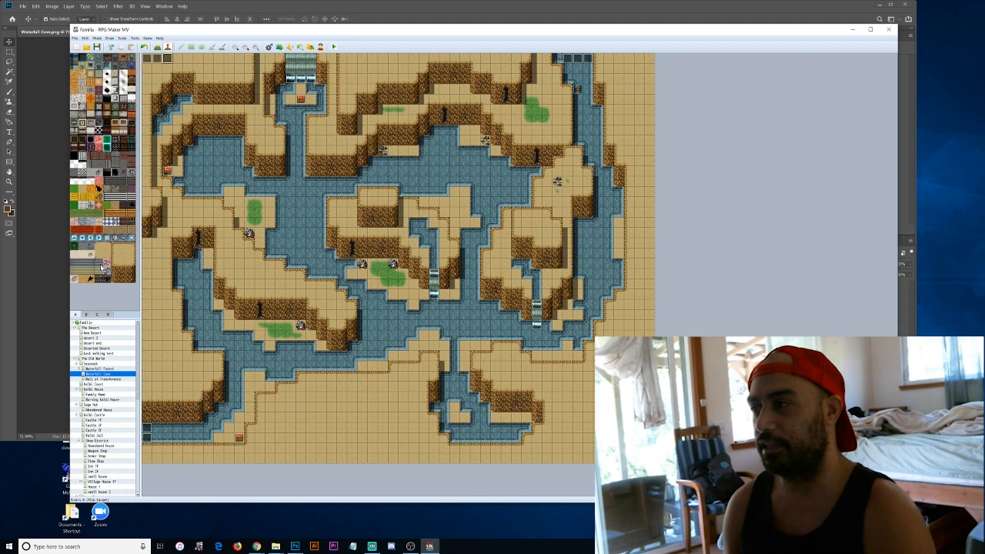
pyautogui.click(382, 244)
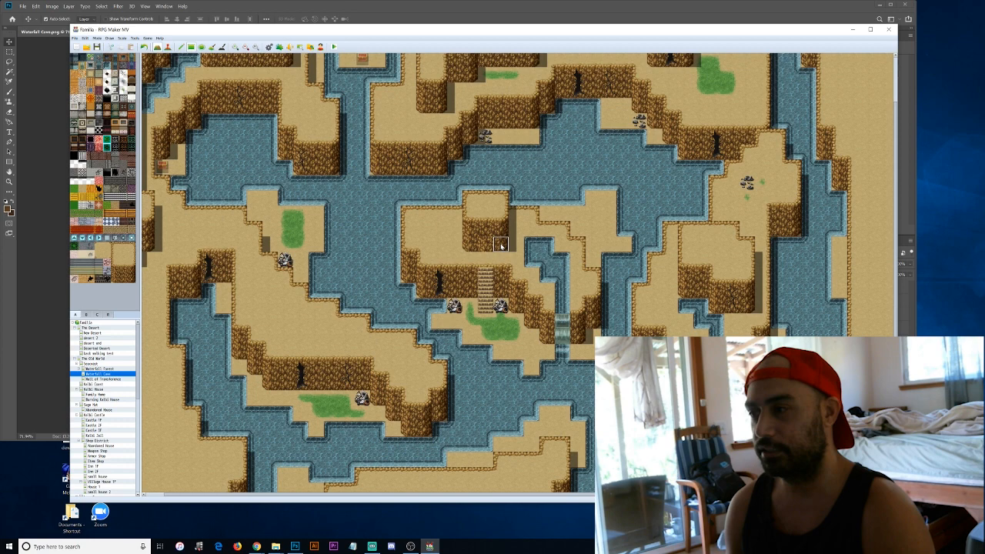
pyautogui.scroll(3)
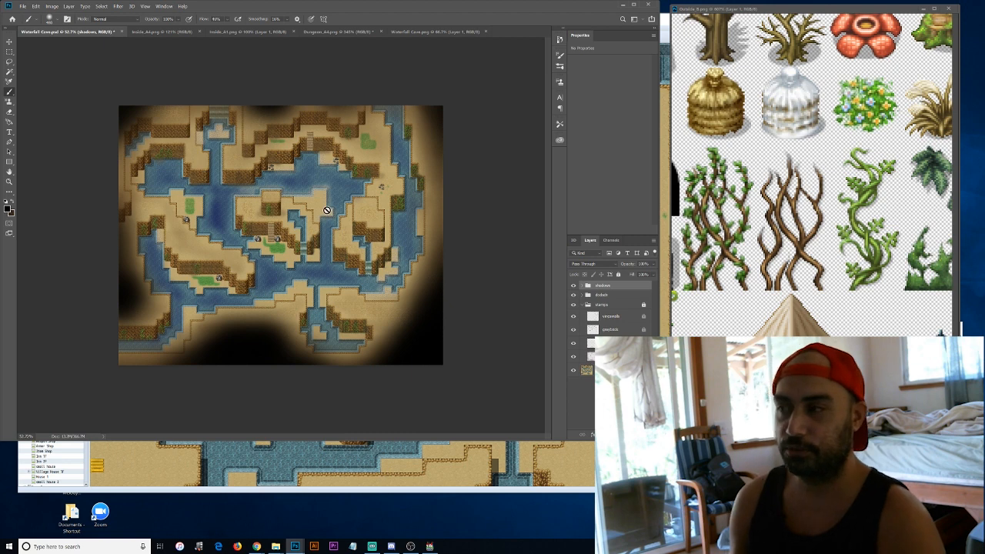
# Step: Brush soft black shadow onto the cave map's outer edges
pyautogui.click(572, 304)
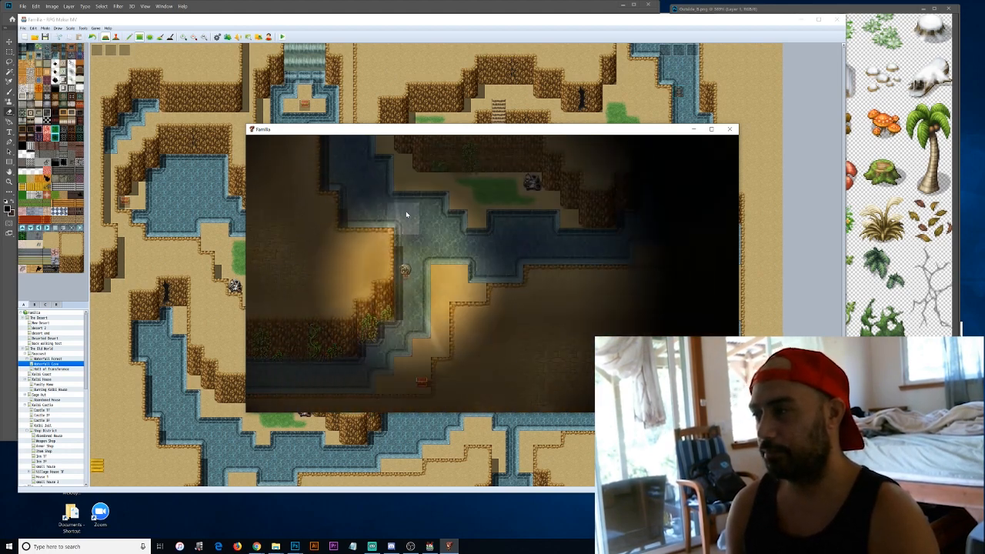
# Step: Walk the character through the Waterfall Cave playtest to check shadows and light
pyautogui.click(729, 129)
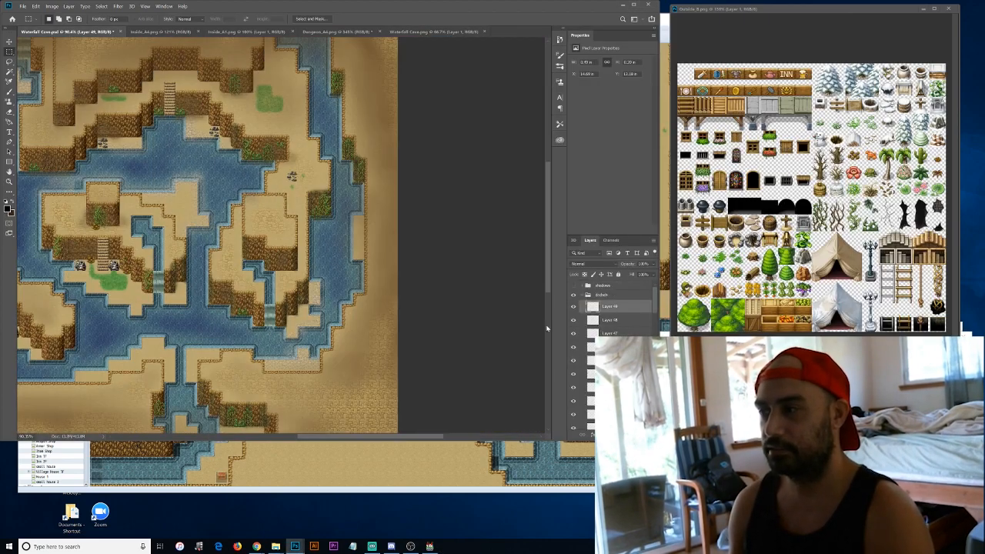
# Step: Collapse the layer groups, review the Inside_A1 tileset and bring the Twitch page forward
pyautogui.click(604, 330)
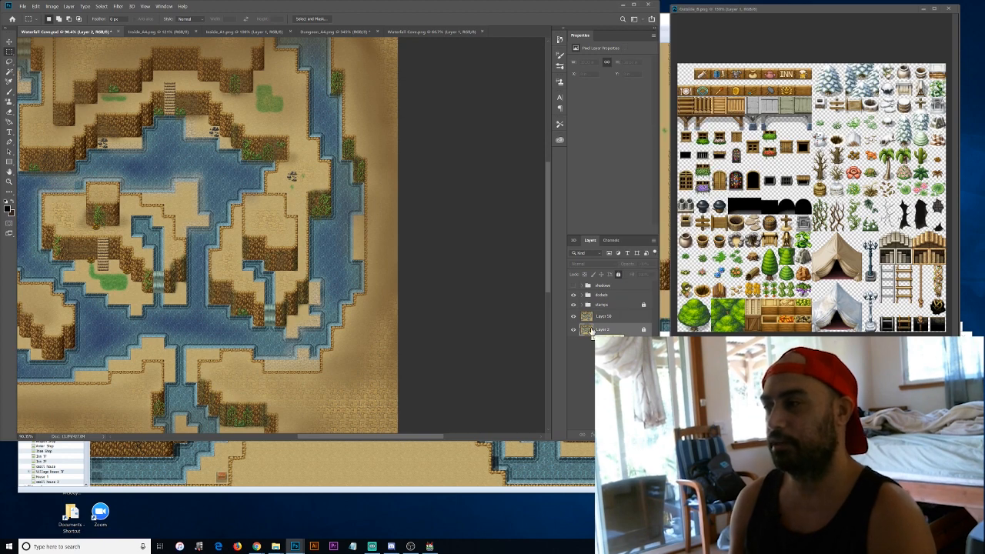
pyautogui.click(601, 304)
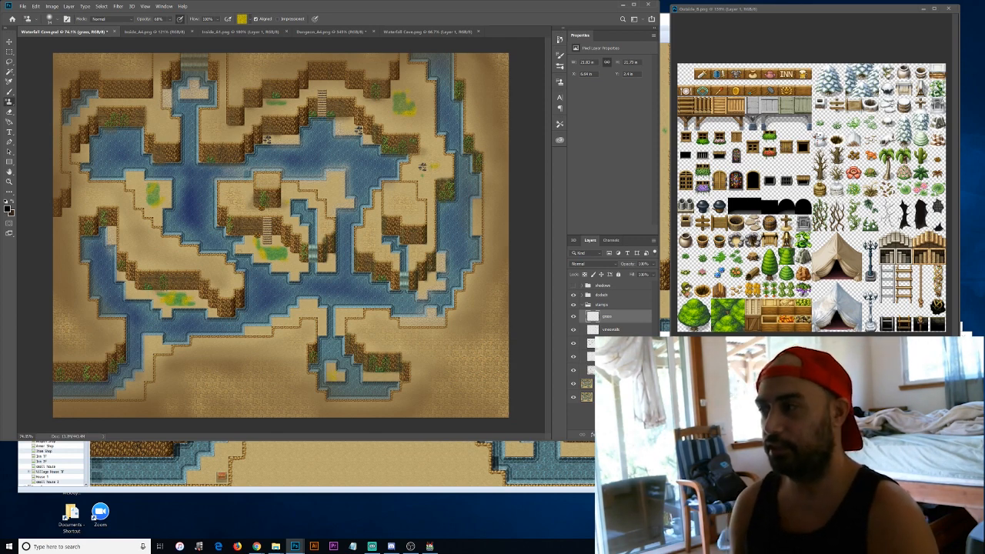
pyautogui.click(221, 18)
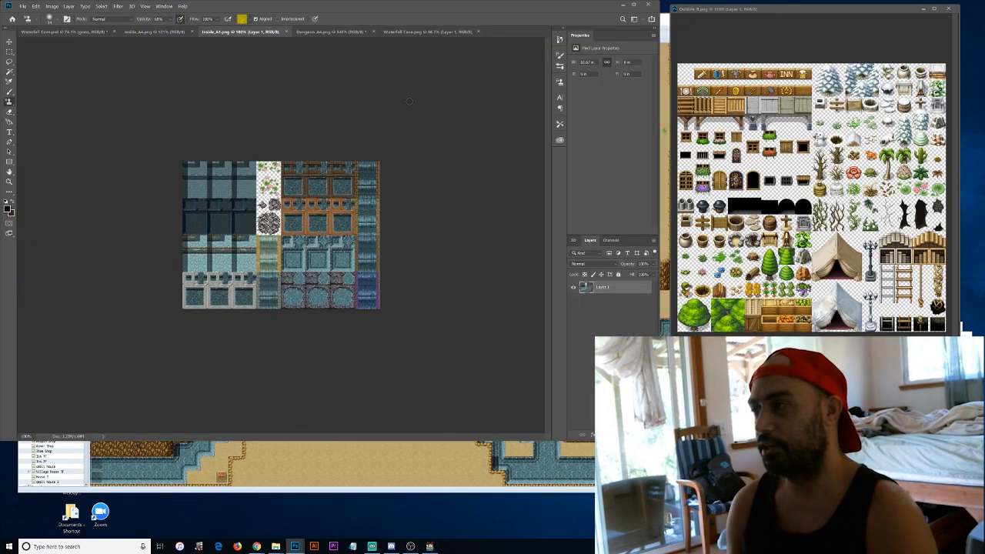
pyautogui.click(65, 32)
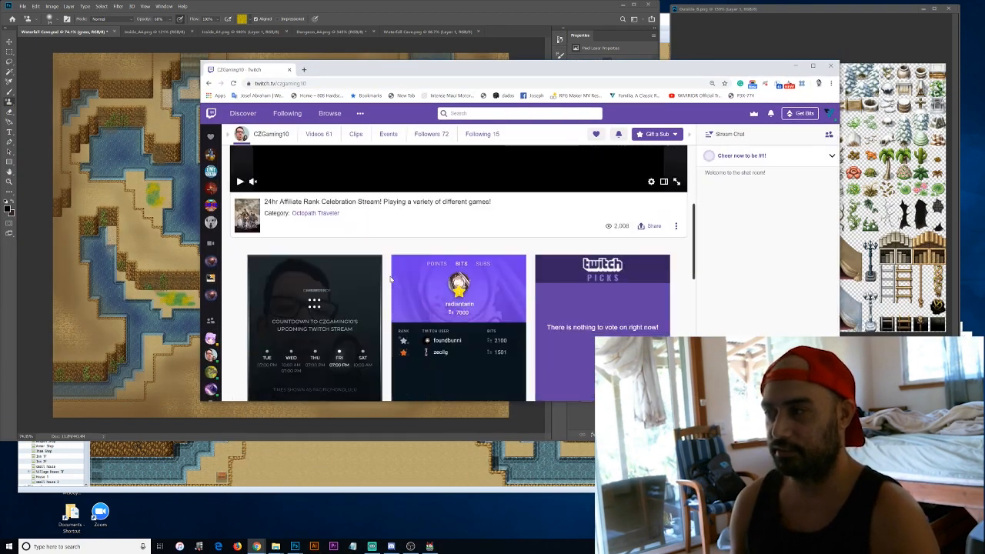
pyautogui.scroll(-3)
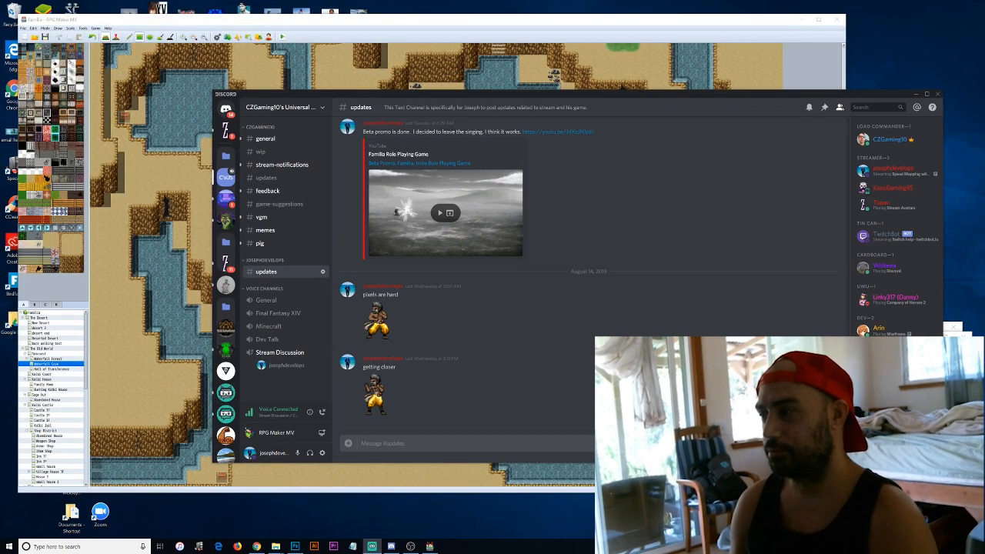
# Step: Return from Discord to the cave map in Photoshop
pyautogui.click(295, 547)
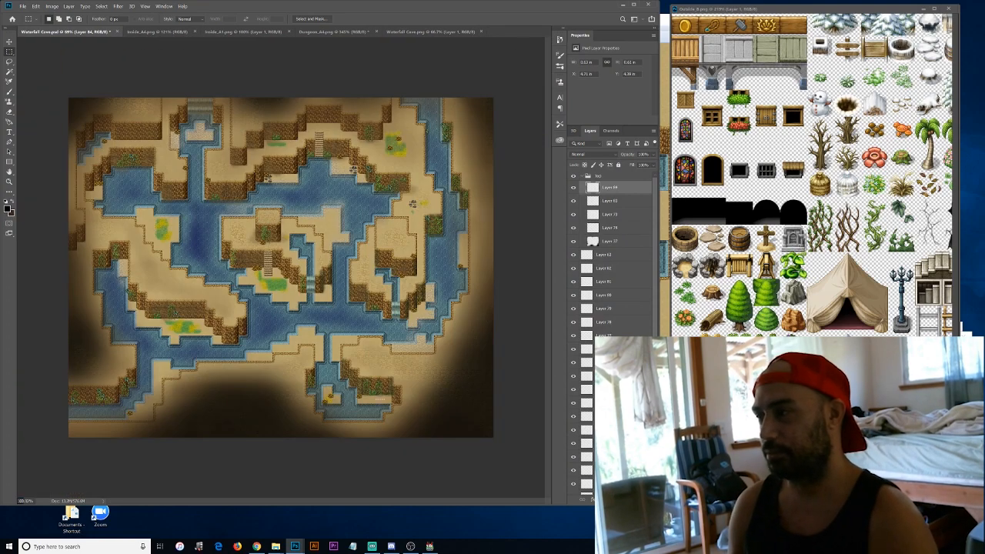
# Step: Switch to the flattened Waterfall Cave.png and scroll over it for comparison
pyautogui.click(608, 255)
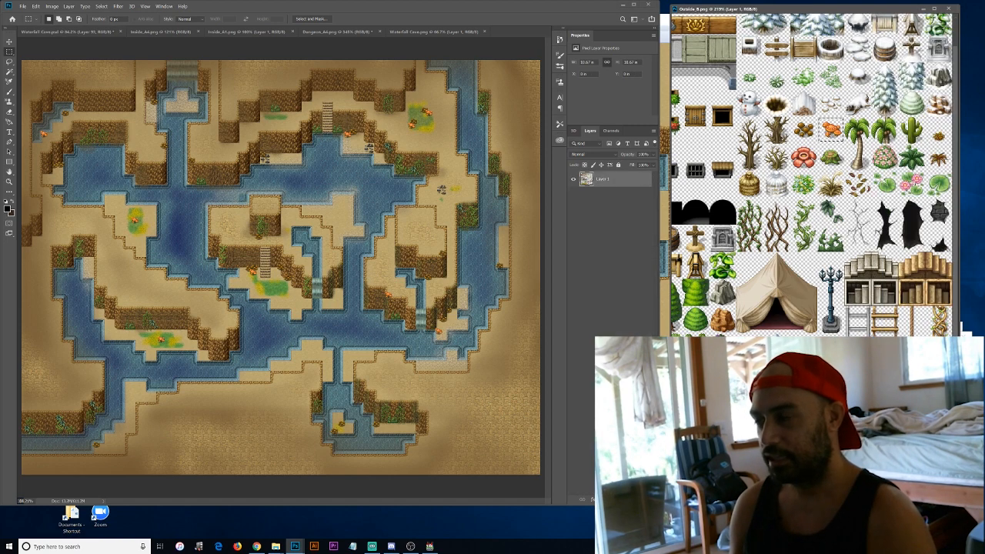
pyautogui.scroll(3)
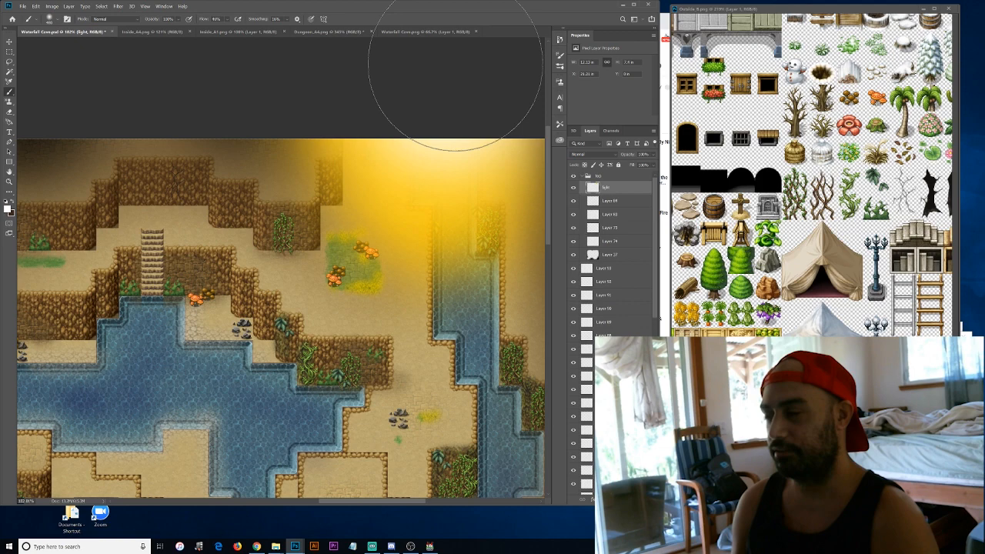
# Step: Paint a large soft yellow sunlight glow over the cave's top-right area
pyautogui.moveTo(144, 204); pyautogui.dragTo(434, 396)
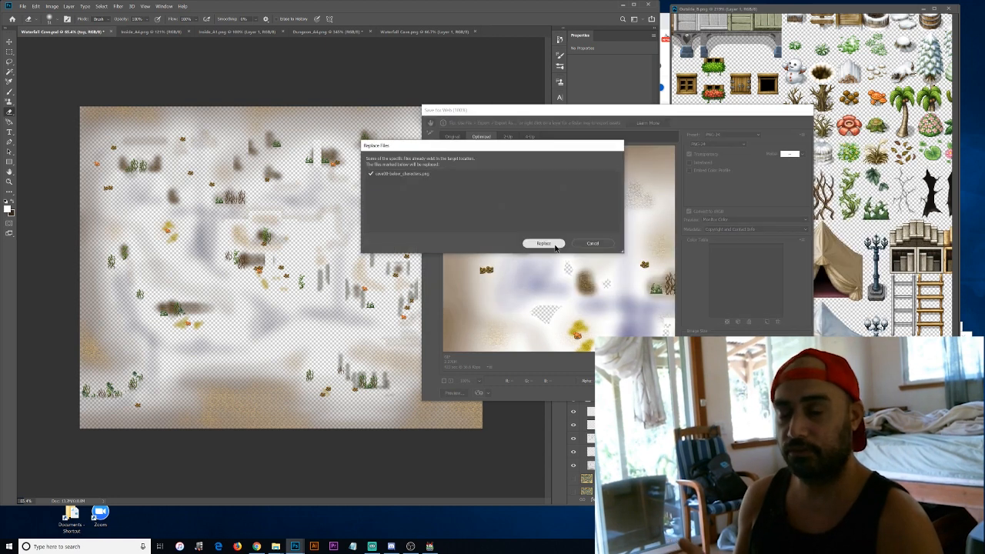
# Step: Confirm Replace so the new PNG-24 overlay overwrites the earlier export of the same name
pyautogui.click(543, 243)
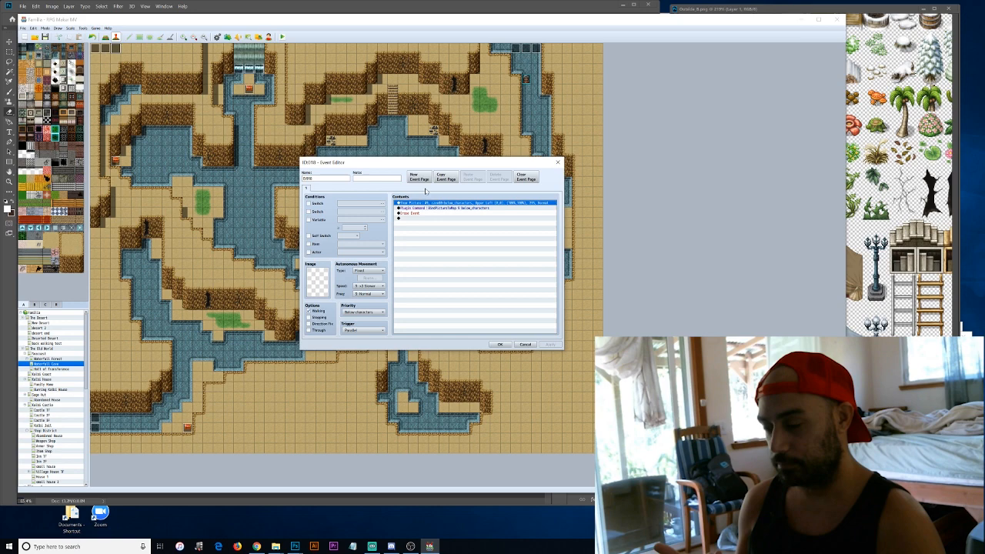
# Step: Inspect the event's Show Picture command settings for the overlay, then close the dialog
pyautogui.doubleClick(474, 203)
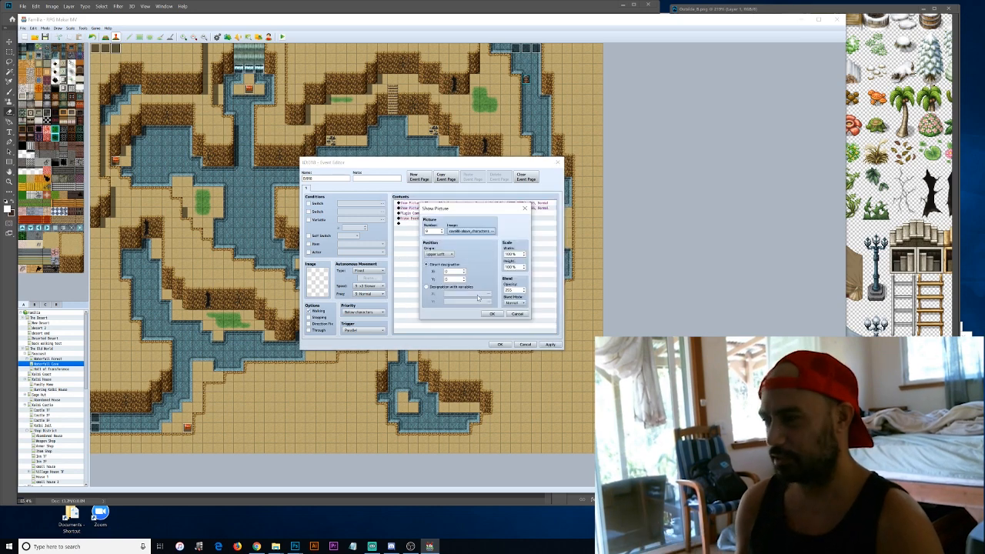
pyautogui.click(491, 314)
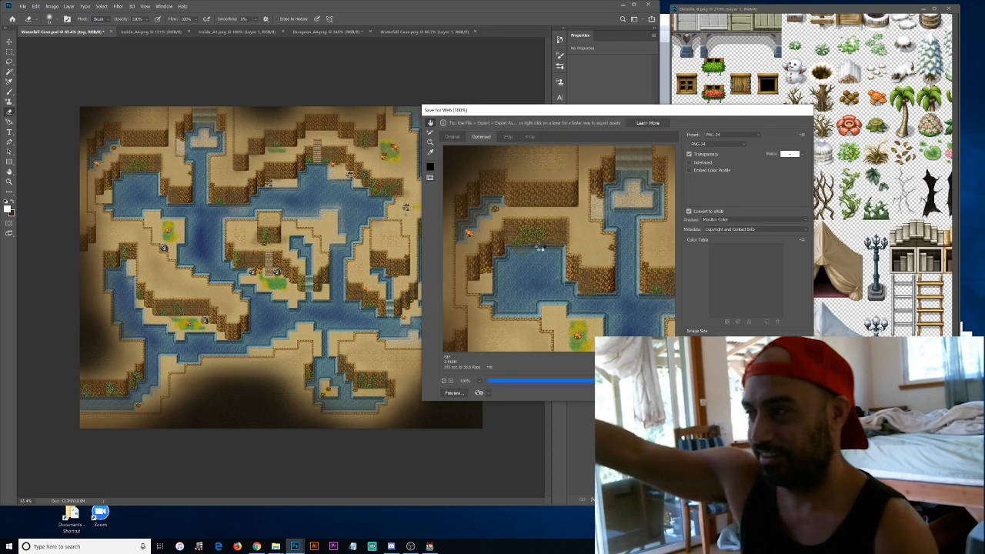
# Step: Save the transparent vignette overlay as PNG-24, browsing to the game's pictures folder
pyautogui.click(479, 392)
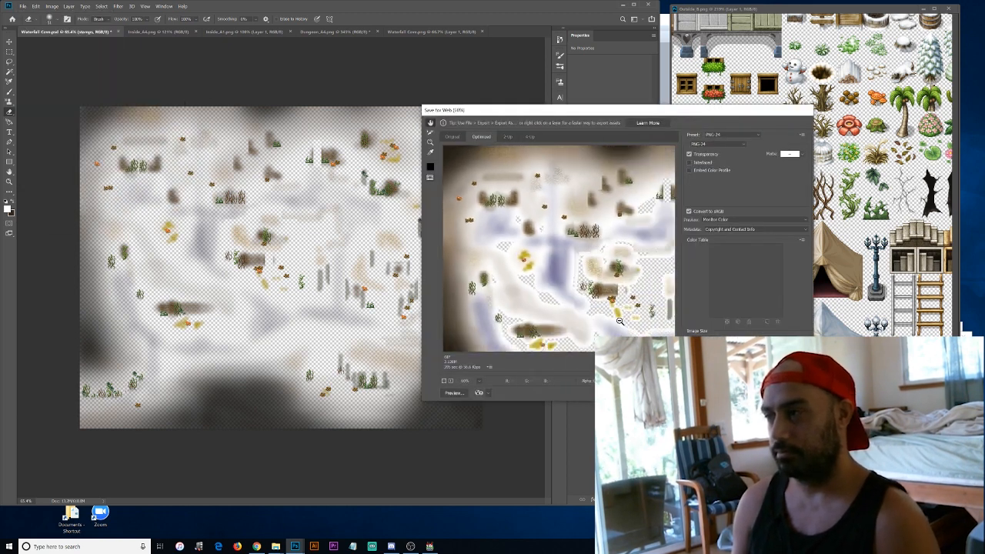
pyautogui.click(480, 393)
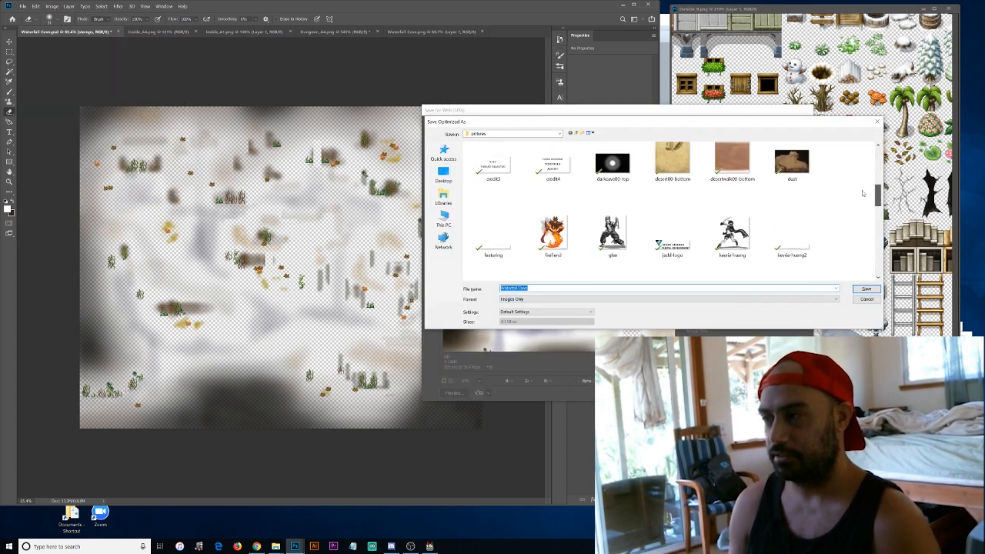
pyautogui.click(866, 289)
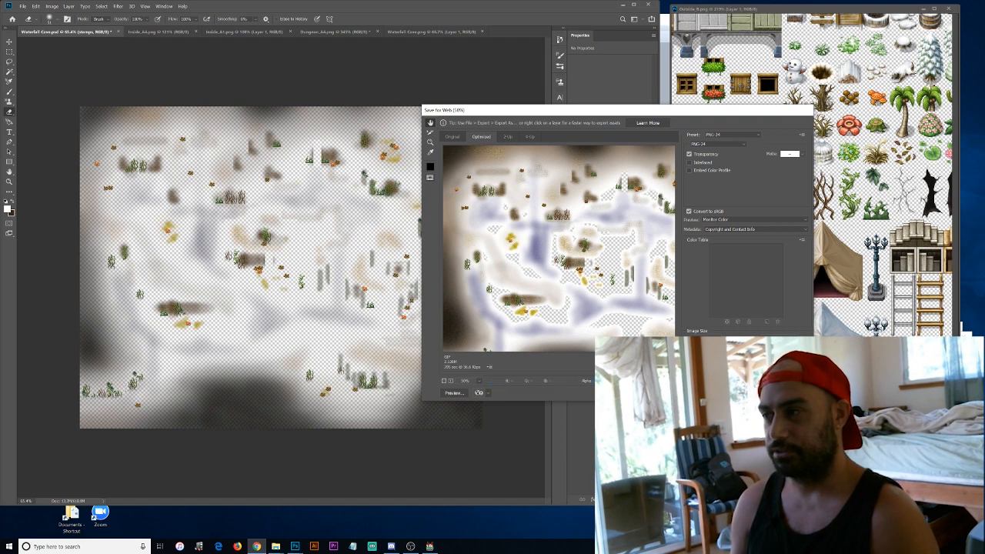